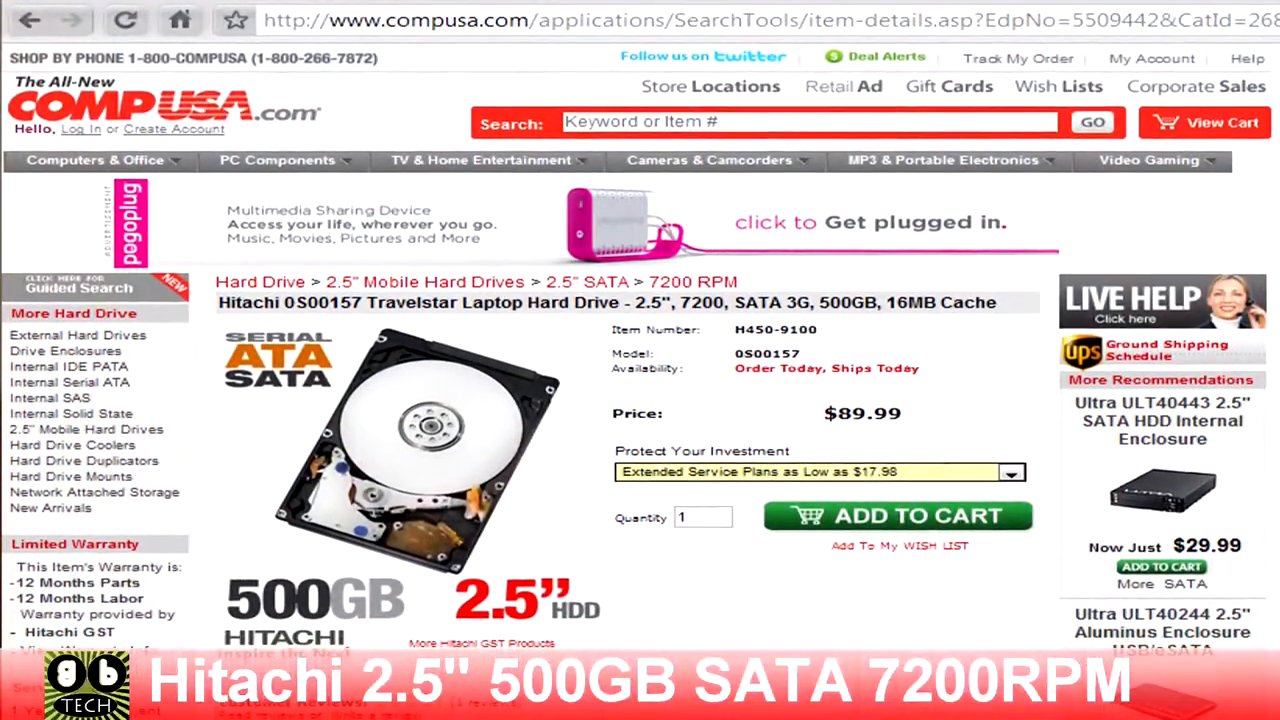
scroll(down, 3)
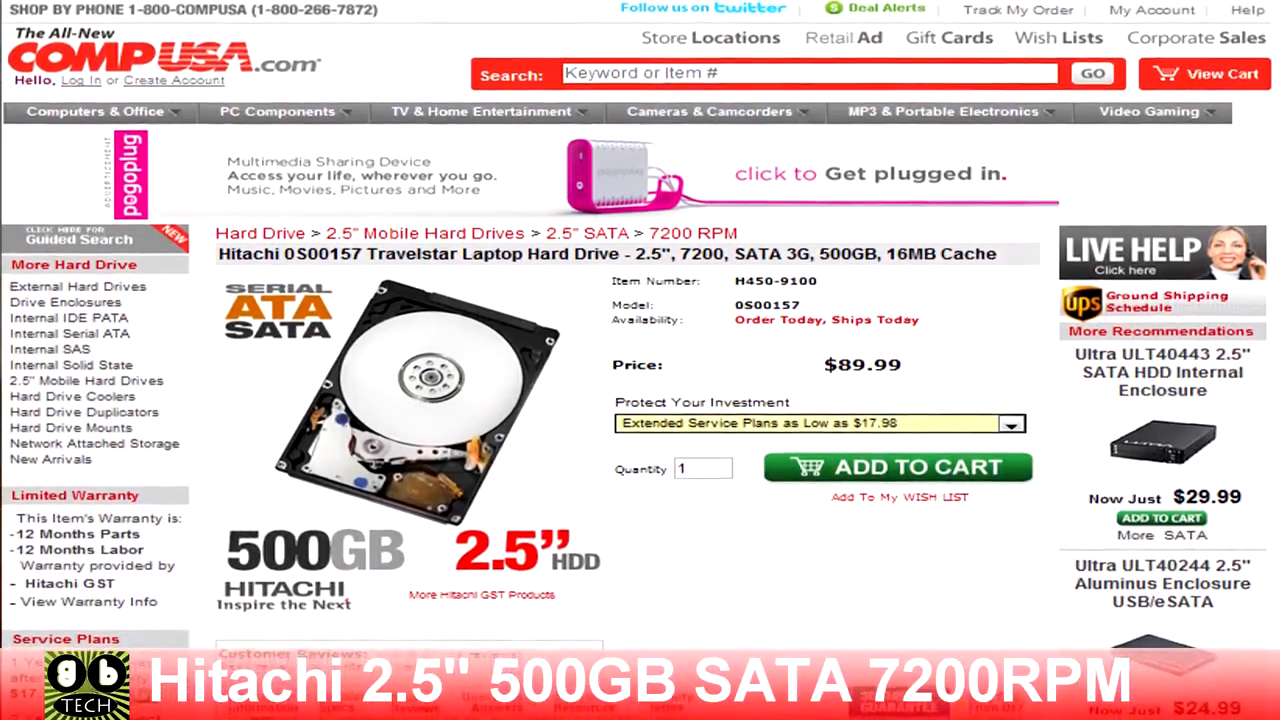
scroll(down, 3)
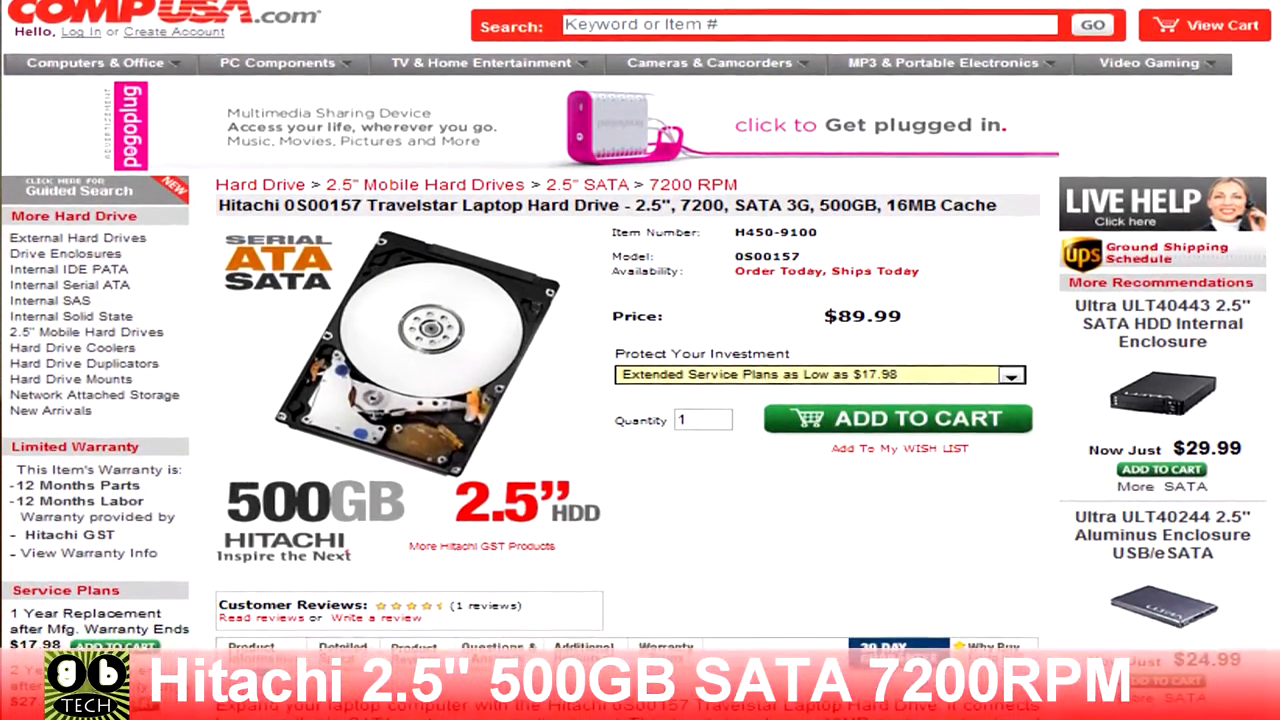
scroll(down, 3)
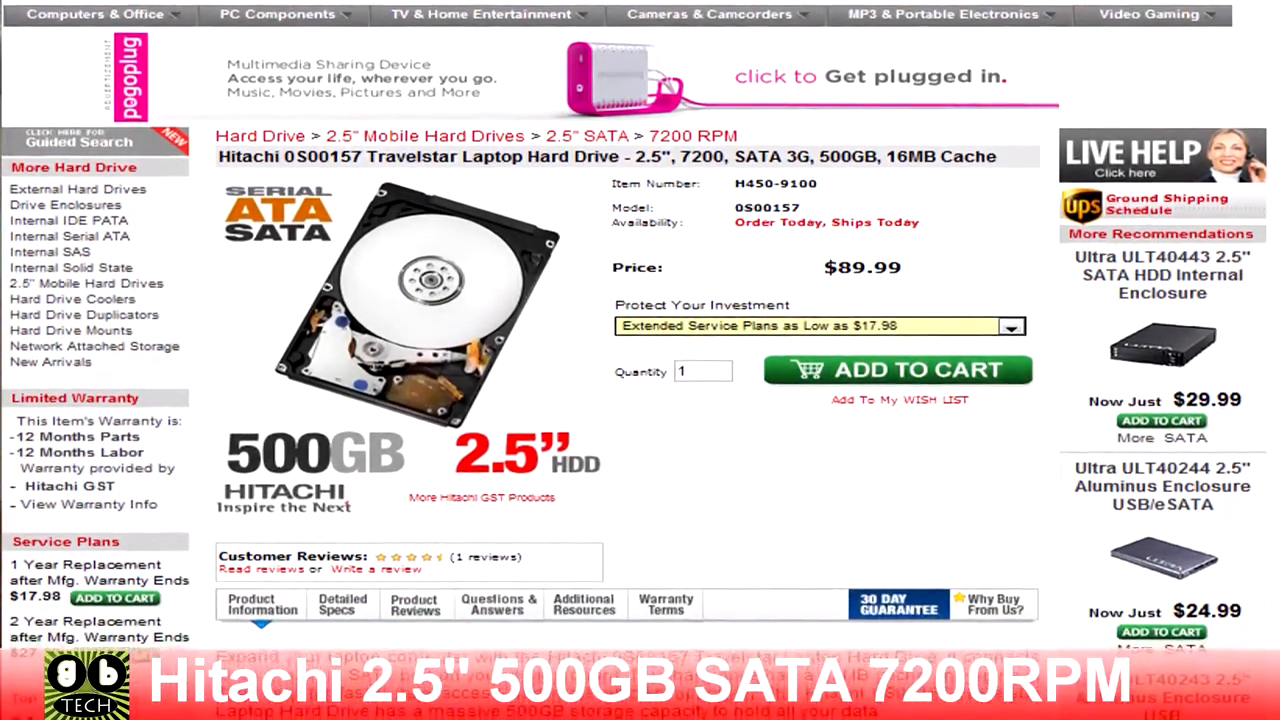
scroll(down, 3)
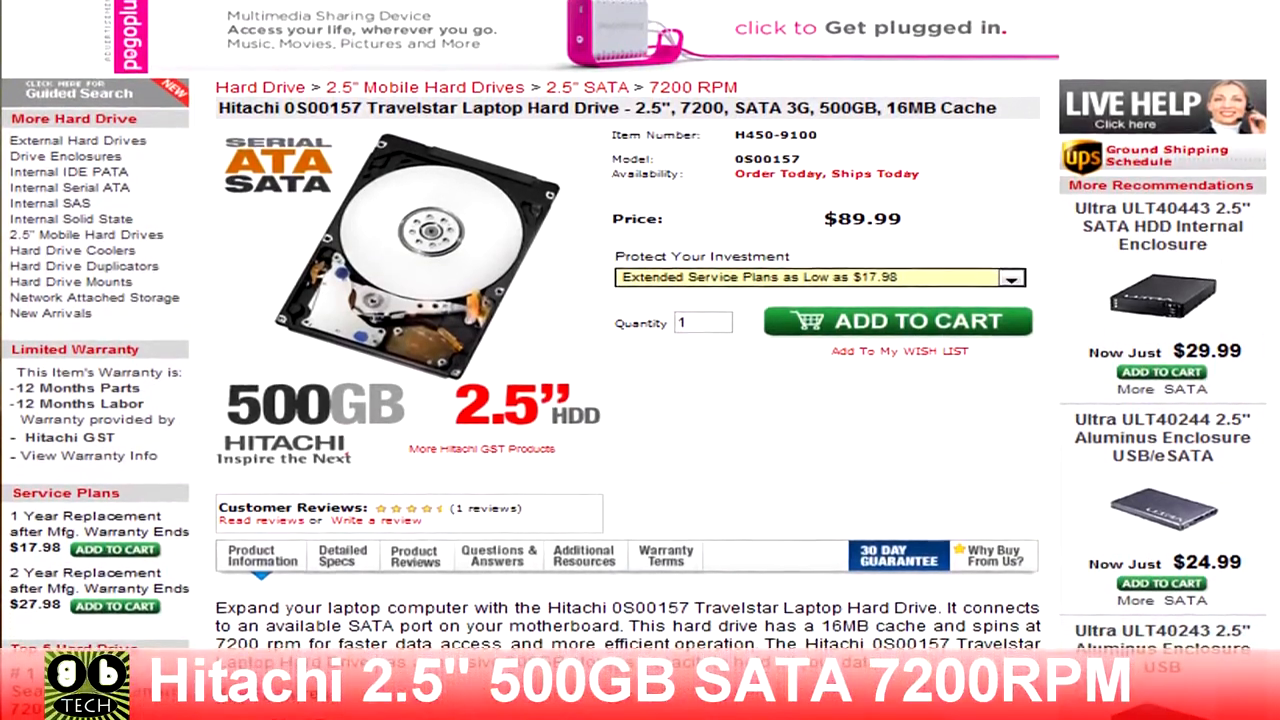
scroll(down, 3)
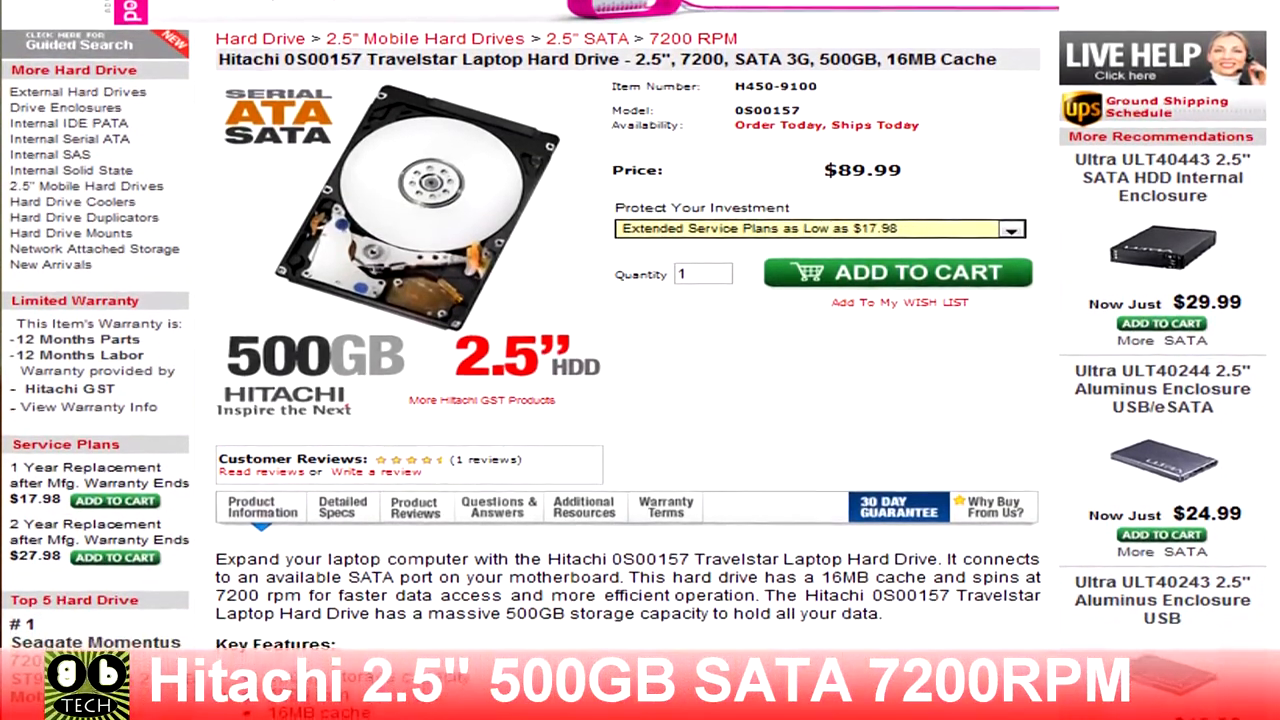
scroll(down, 3)
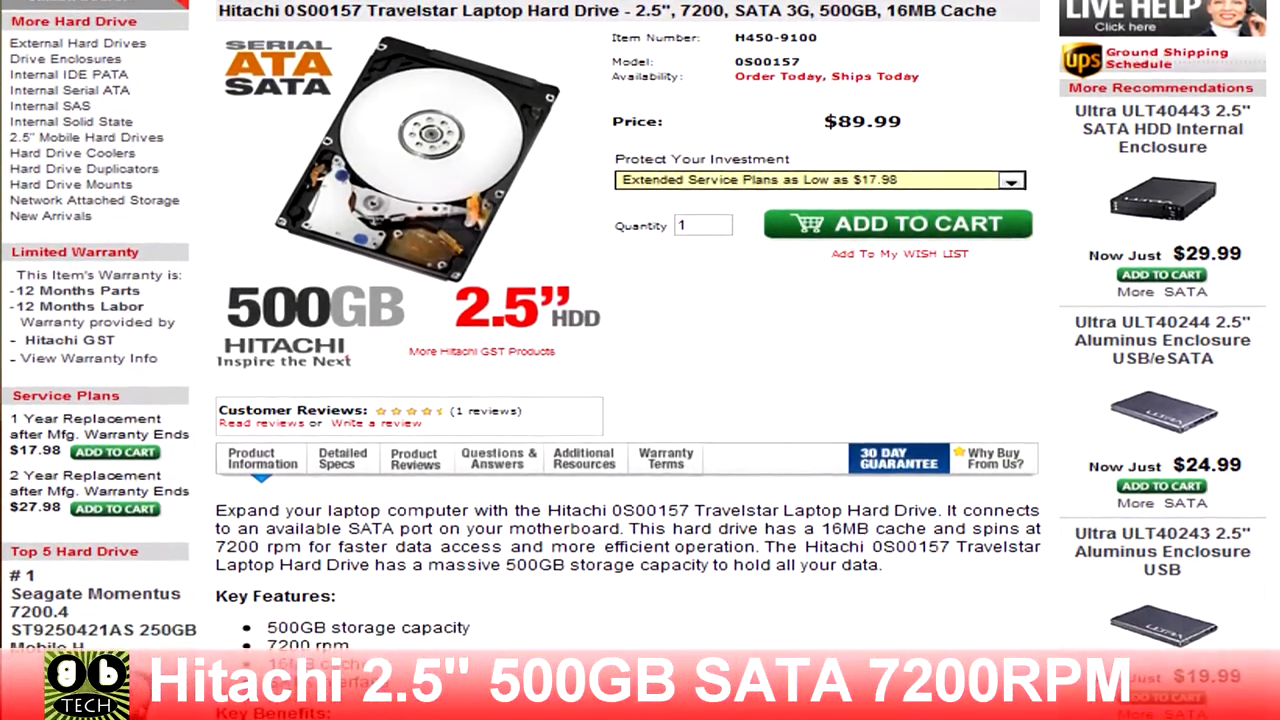
scroll(down, 3)
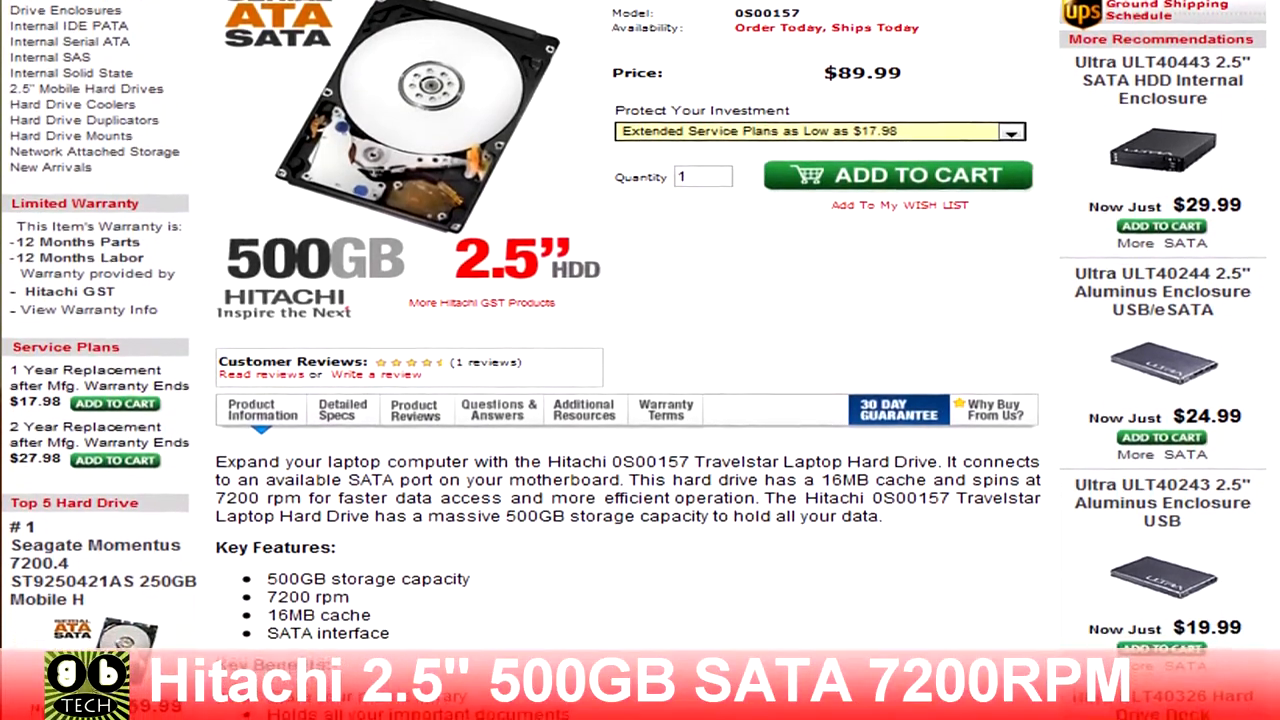